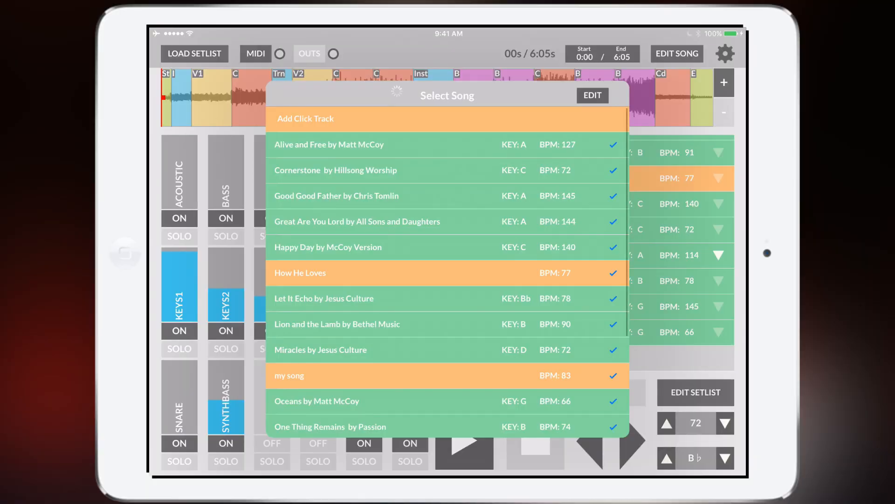
Create a click-track-only song named 'my song', adding it as item 17 at 79 BPM
{"action": "left_click", "coordinate": [306, 119]}
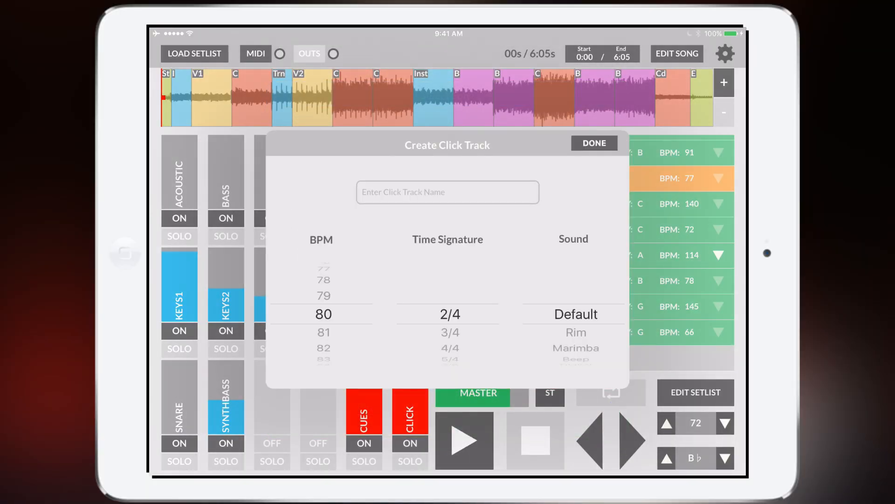
{"action": "left_click", "coordinate": [447, 192]}
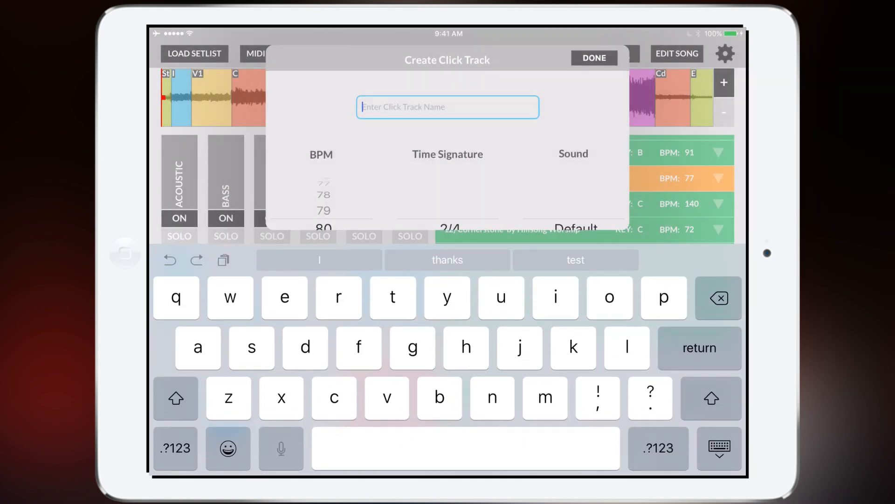
{"action": "type", "text": "my s"}
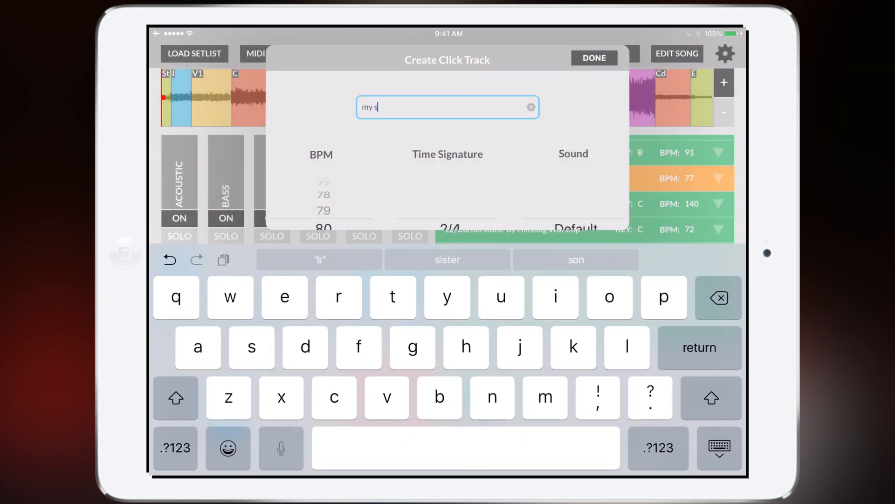
{"action": "type", "text": "ong"}
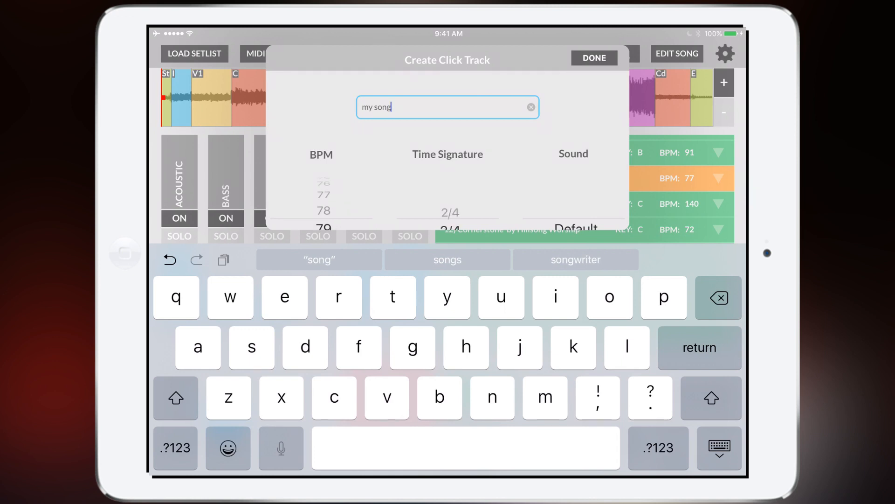
{"action": "left_click", "coordinate": [593, 58]}
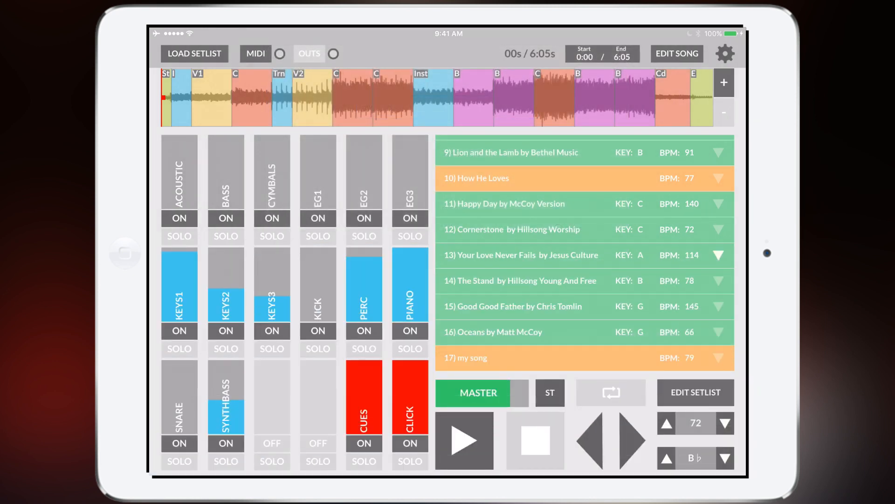